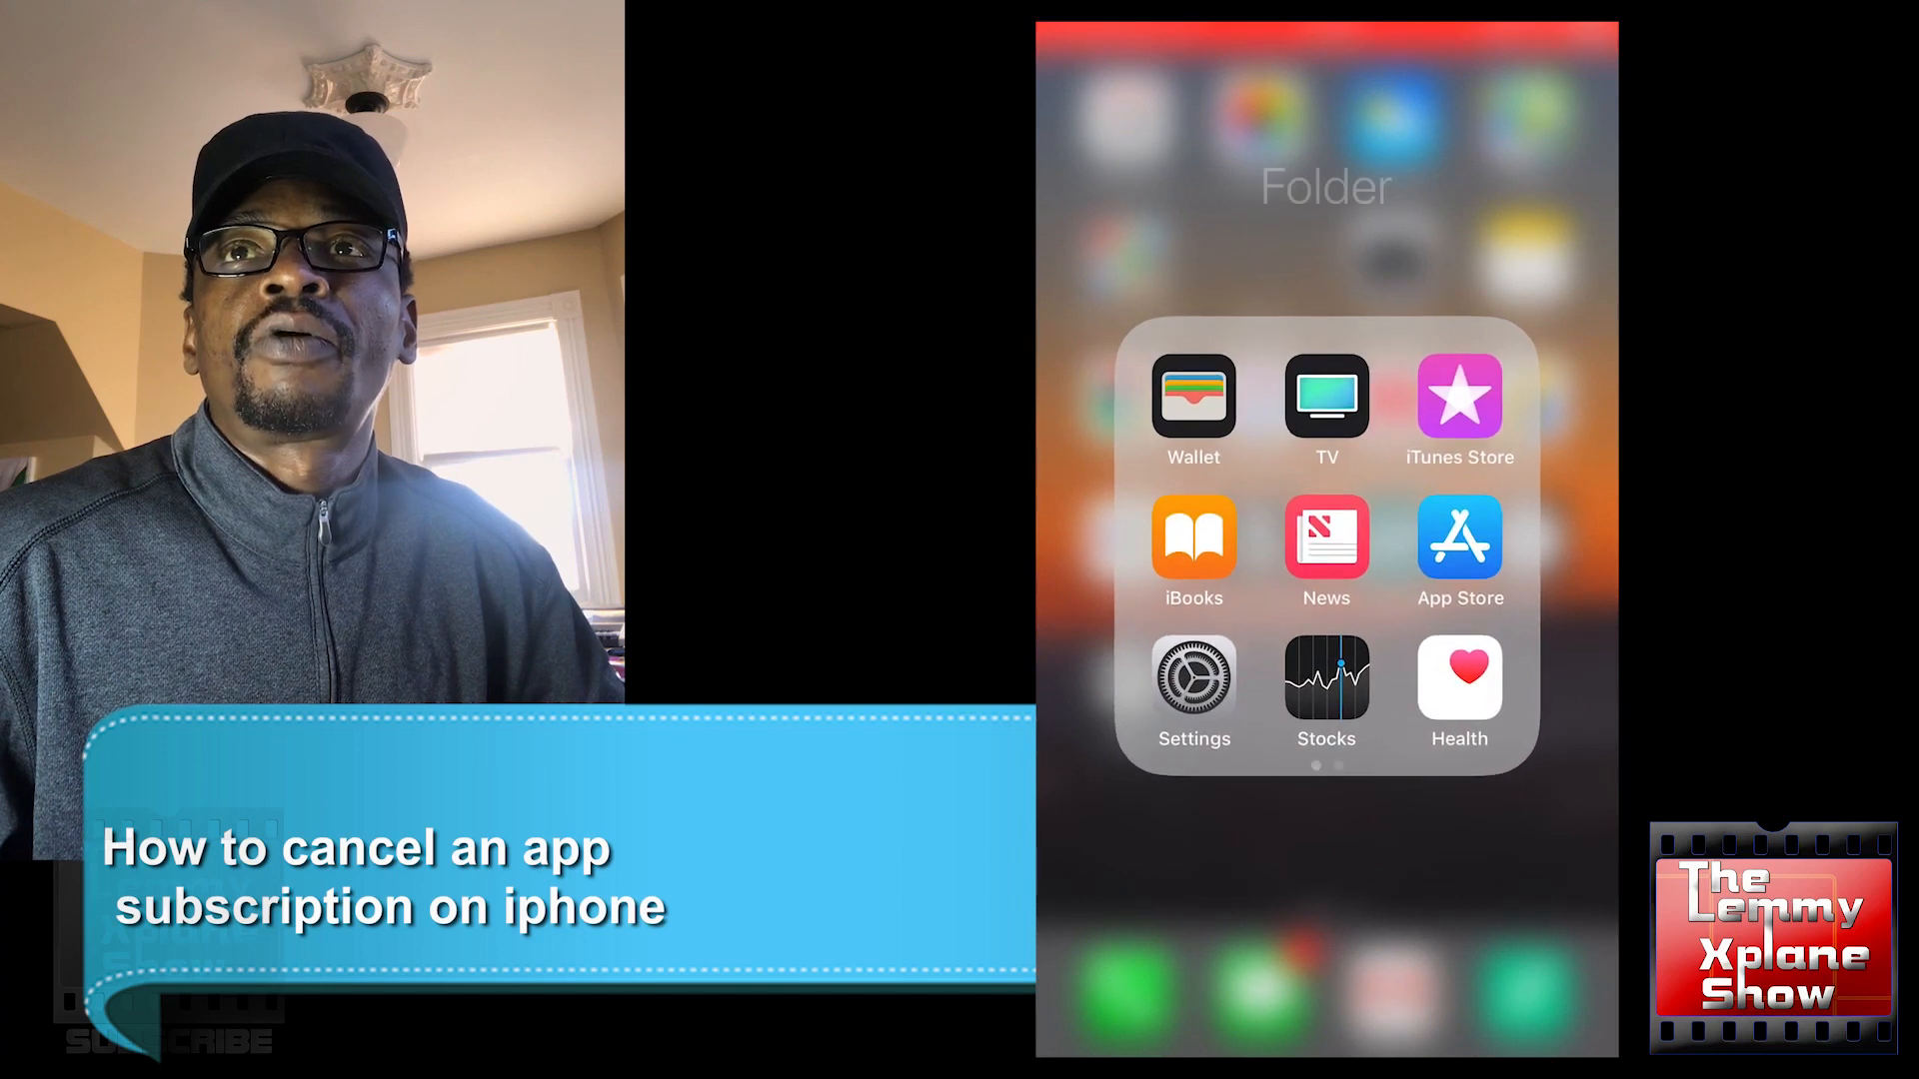
# Launch the Settings app from the Home Screen folder.
pyautogui.click(1193, 682)
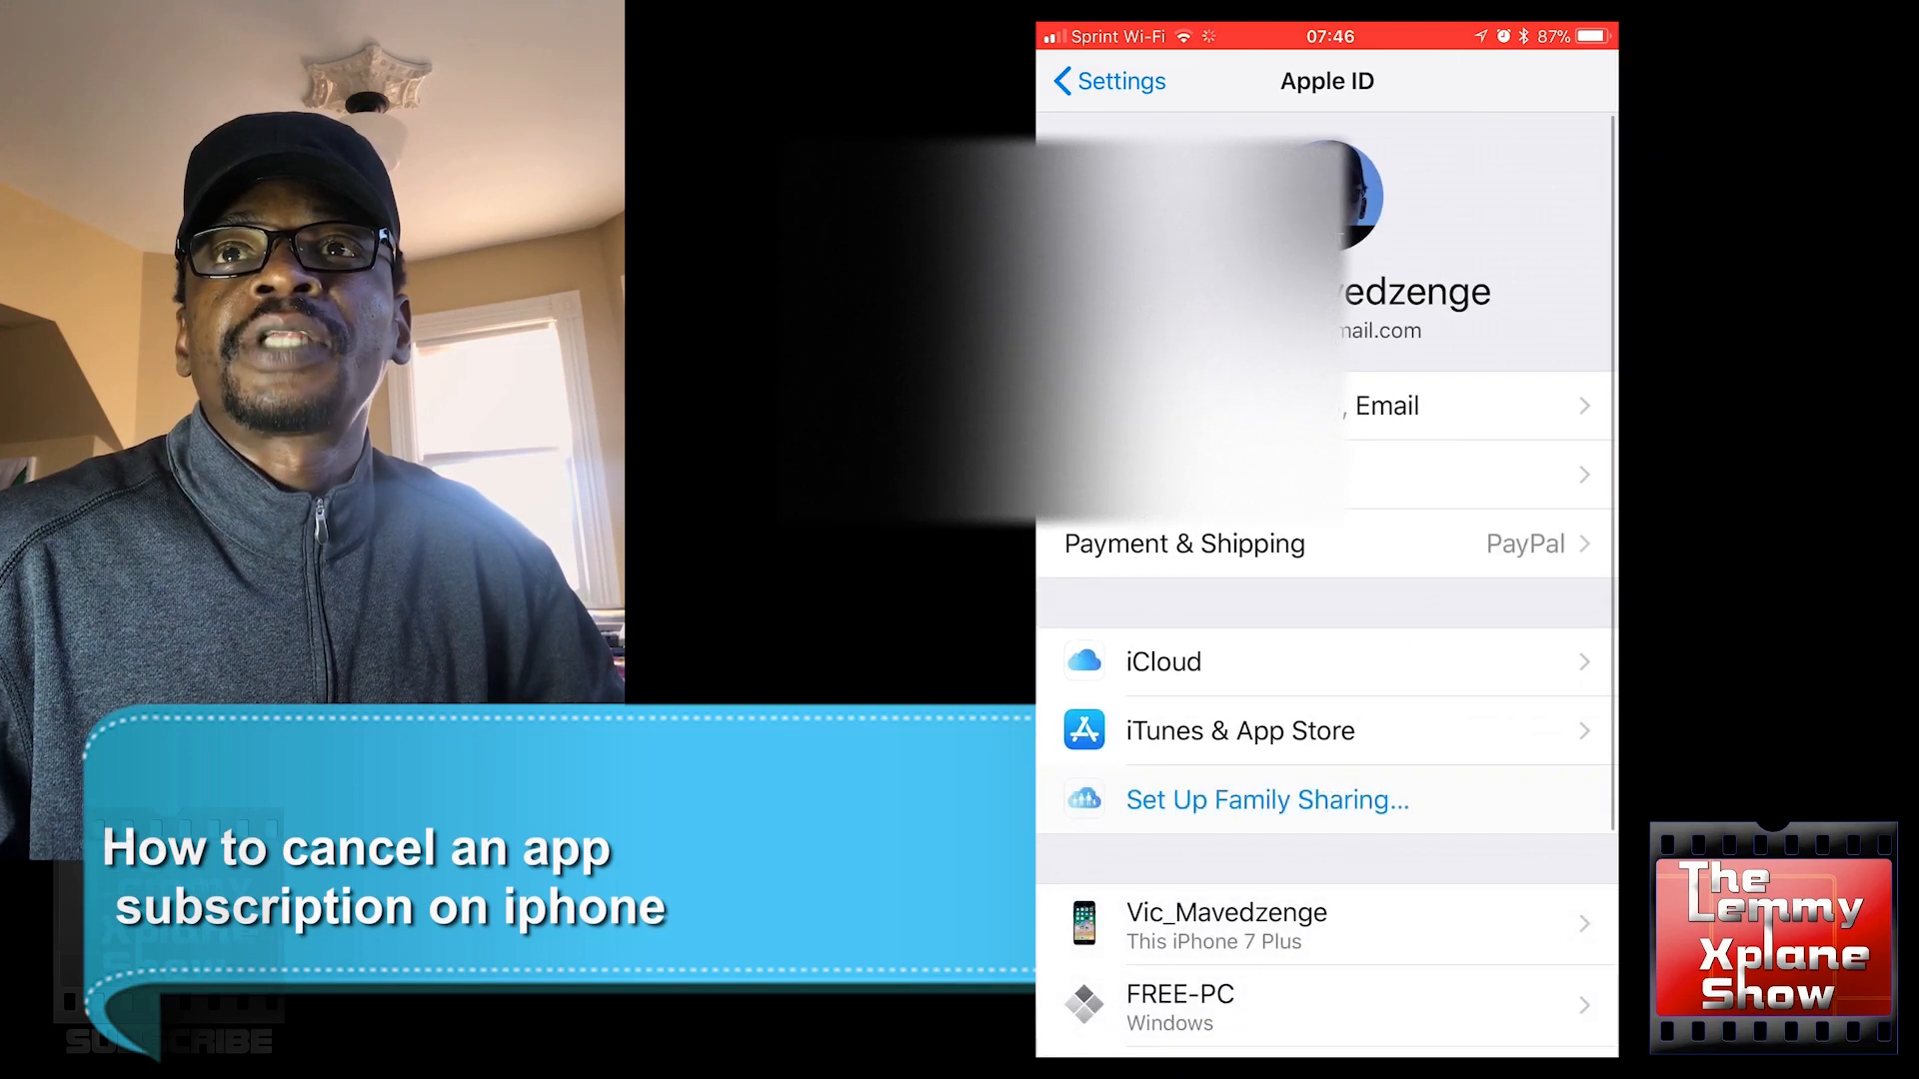
# Reach the iTunes & App Store page from the Apple ID page, after briefly visiting iCloud.
pyautogui.click(1161, 661)
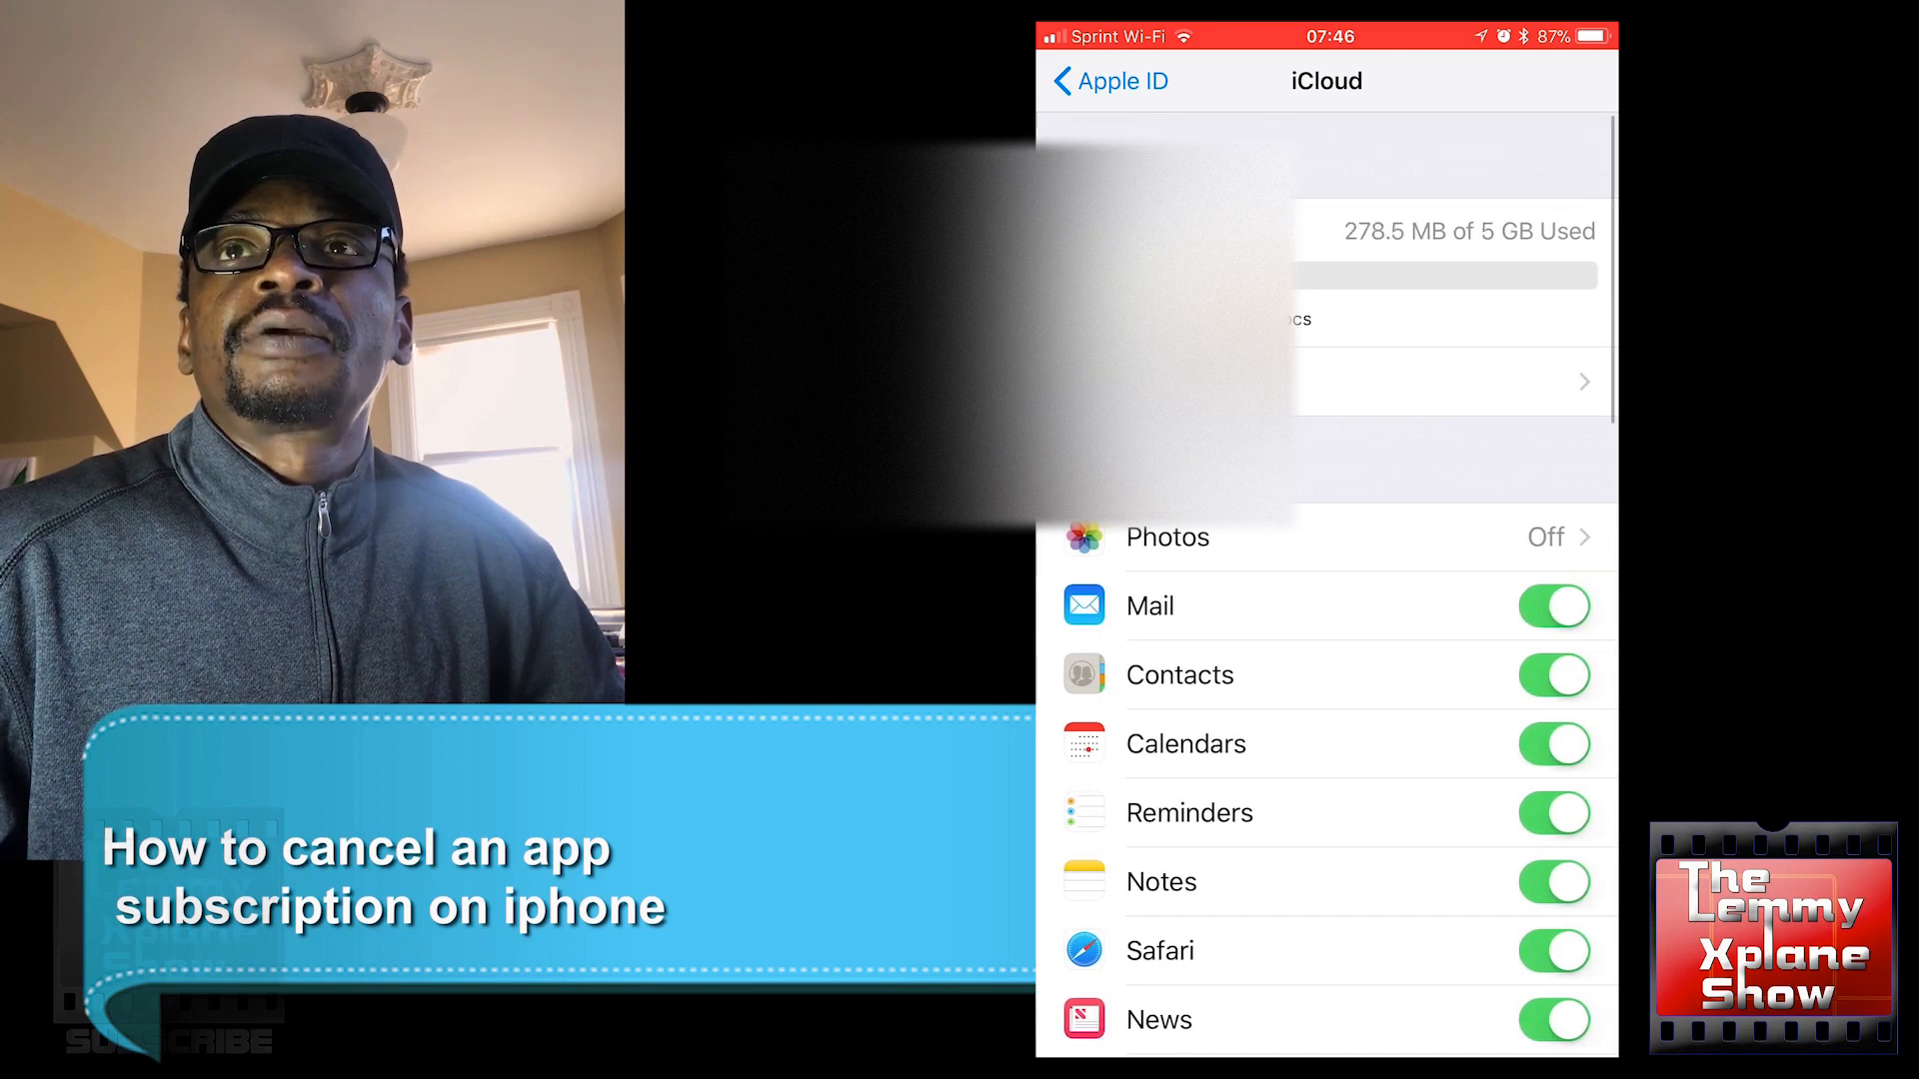
pyautogui.click(1109, 81)
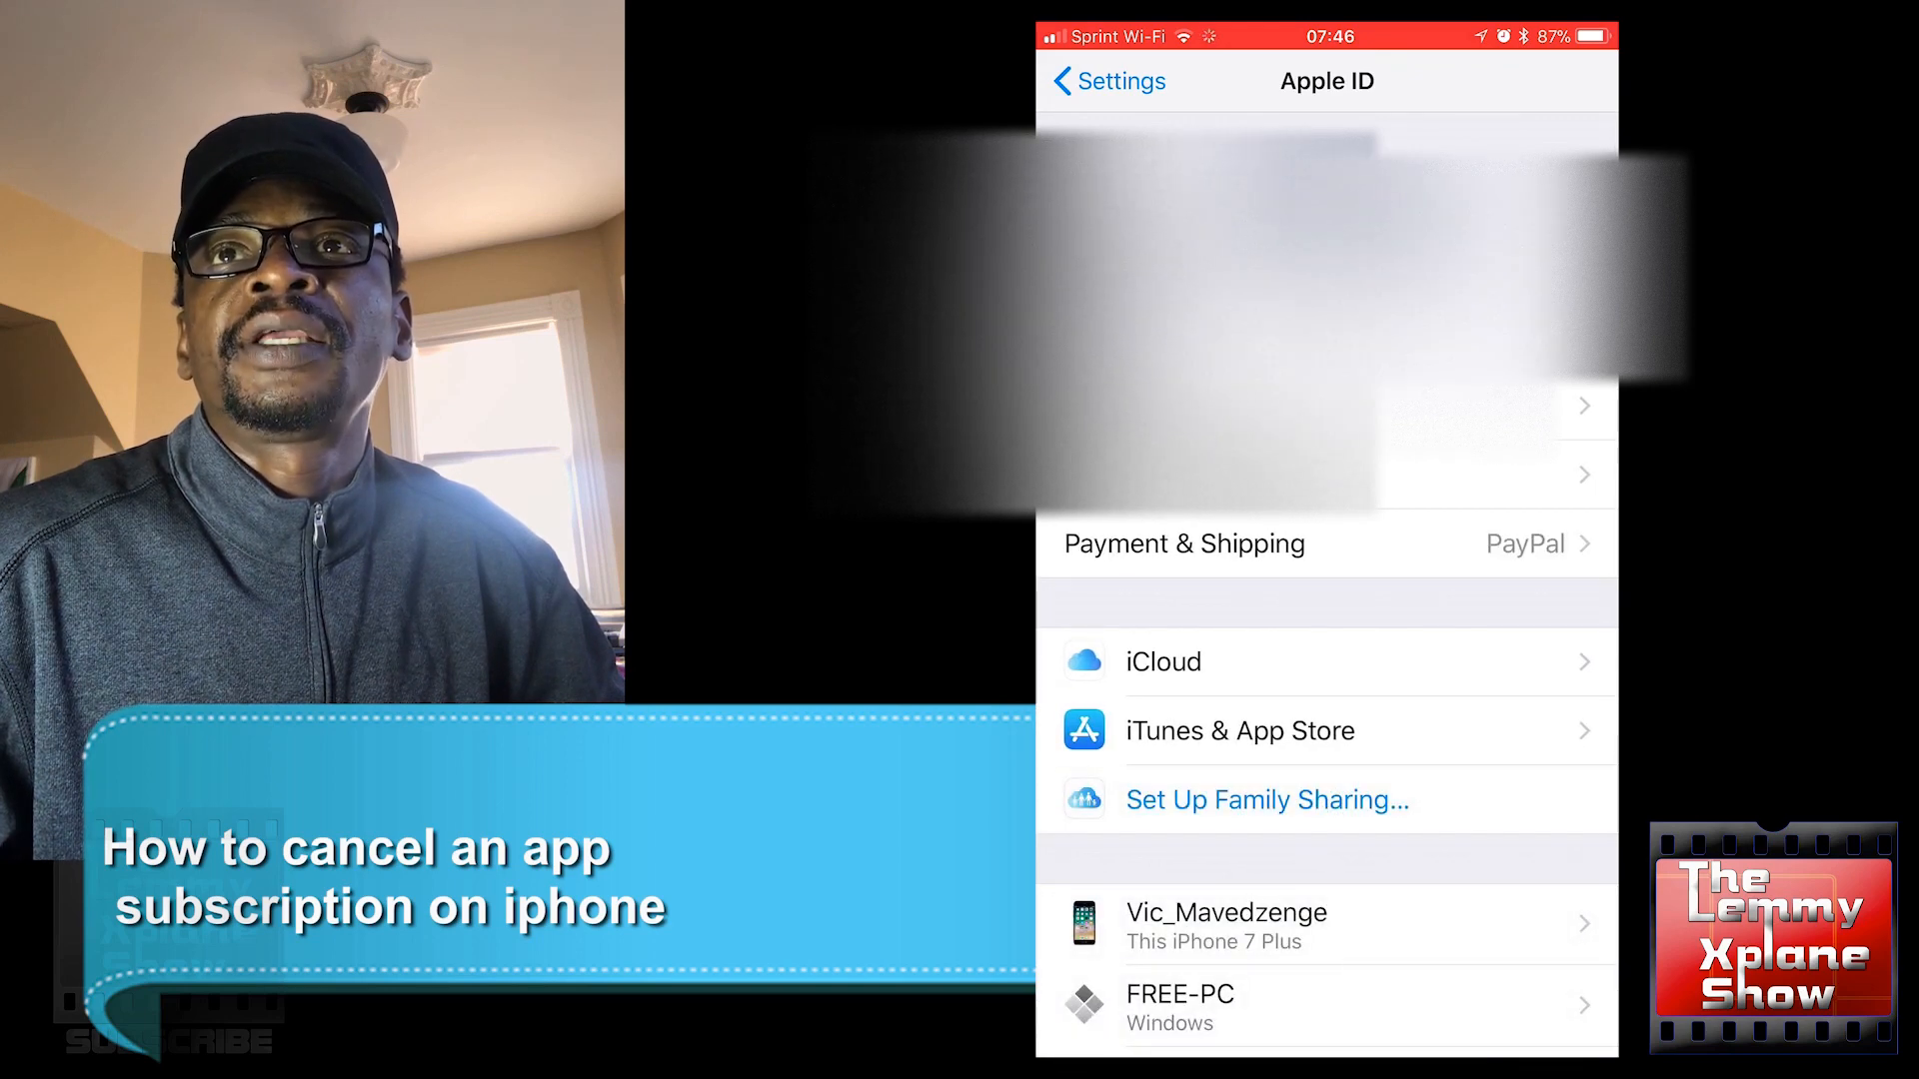
pyautogui.click(1238, 731)
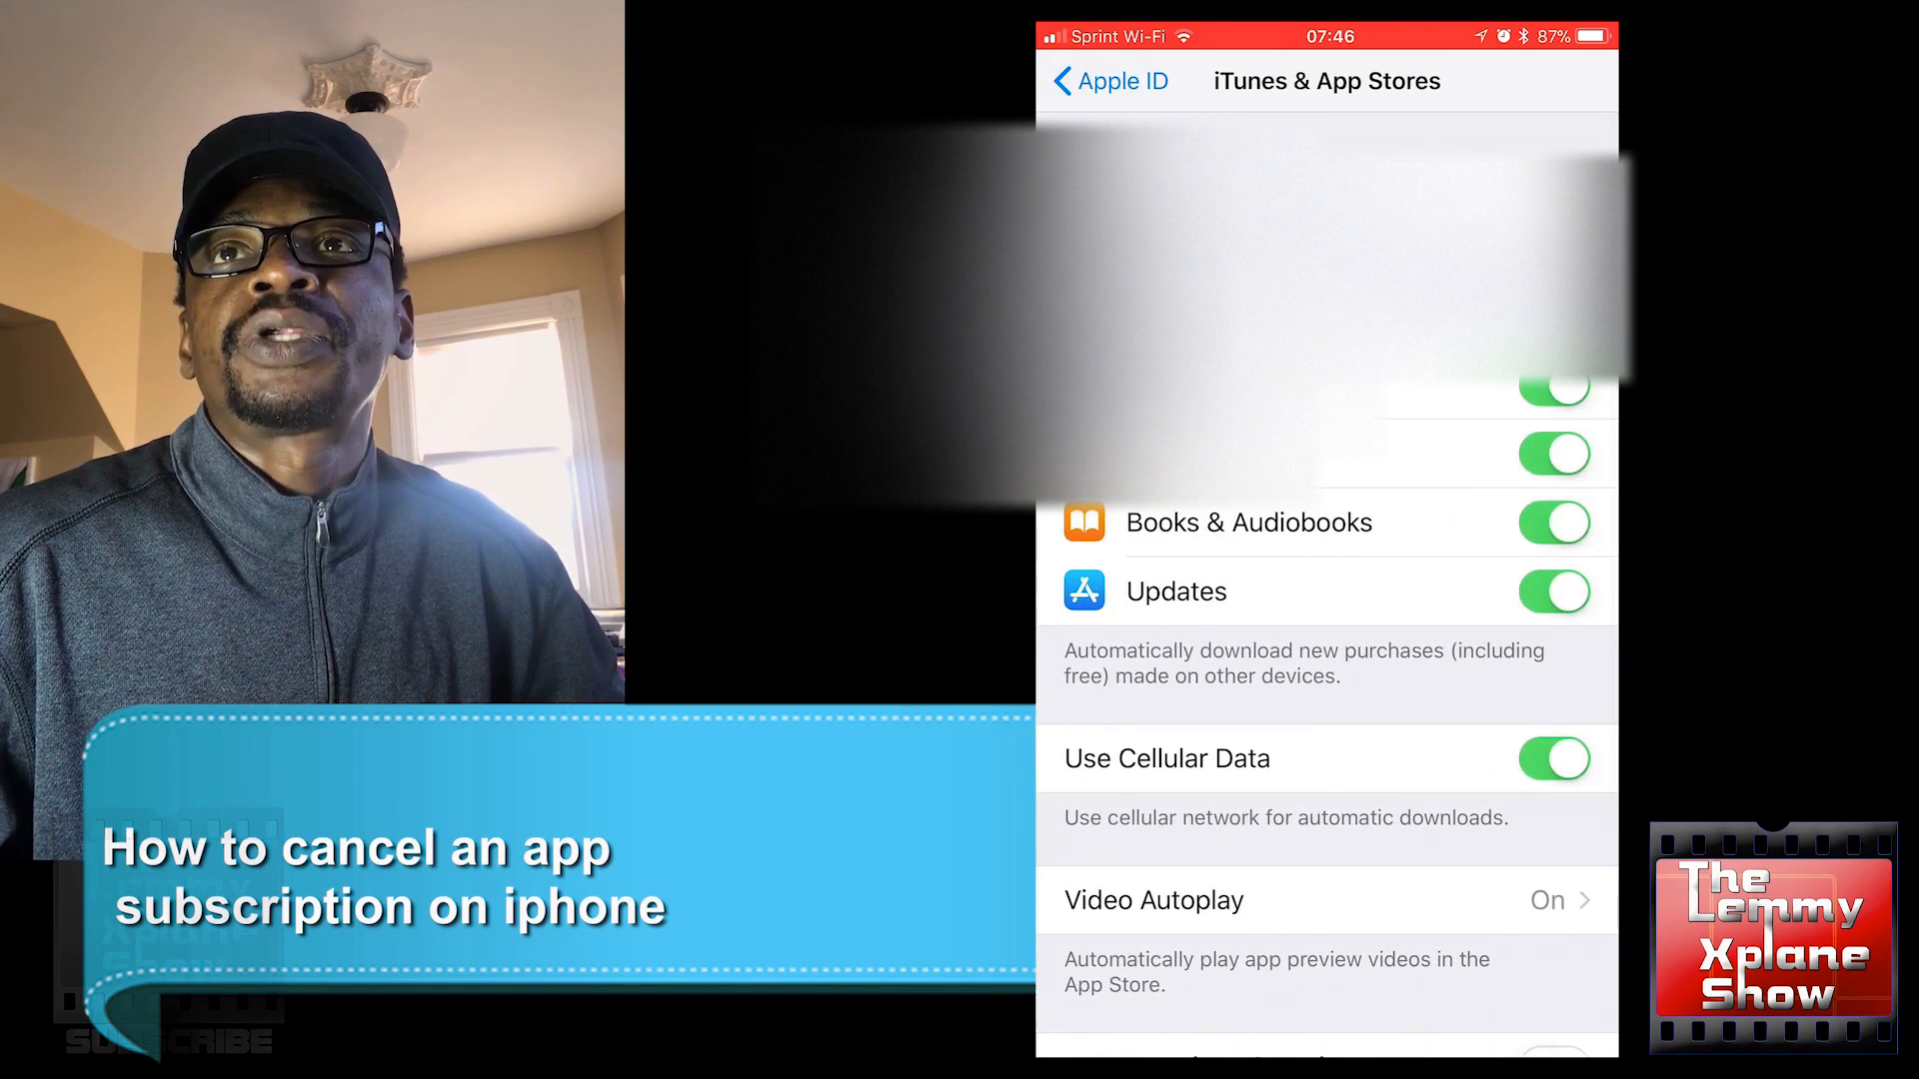